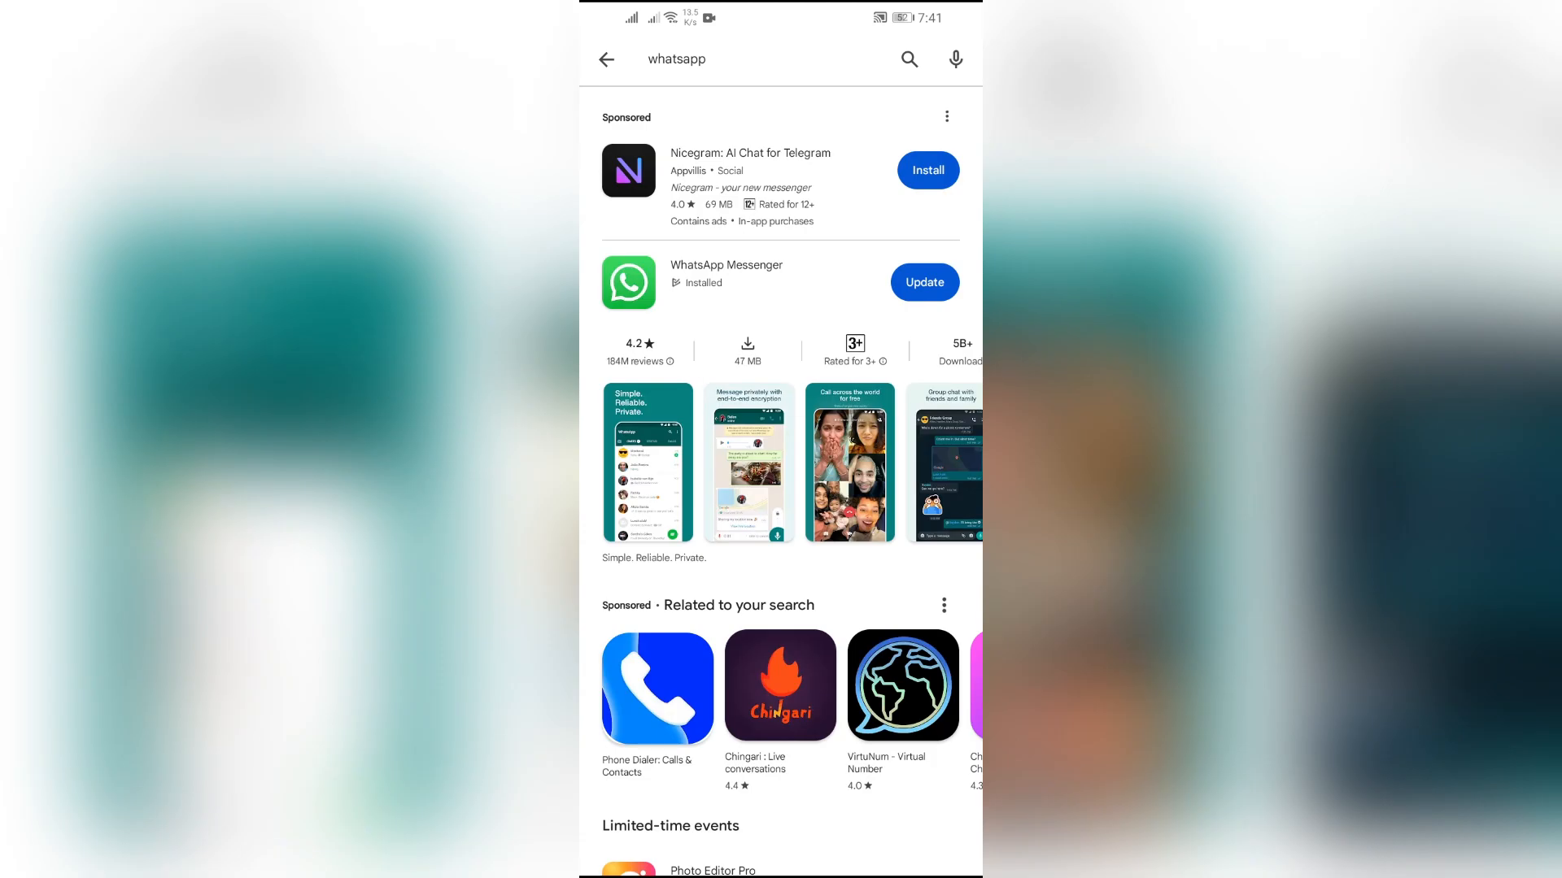
- Update WhatsApp Messenger from the Play Store search results
click(725, 266)
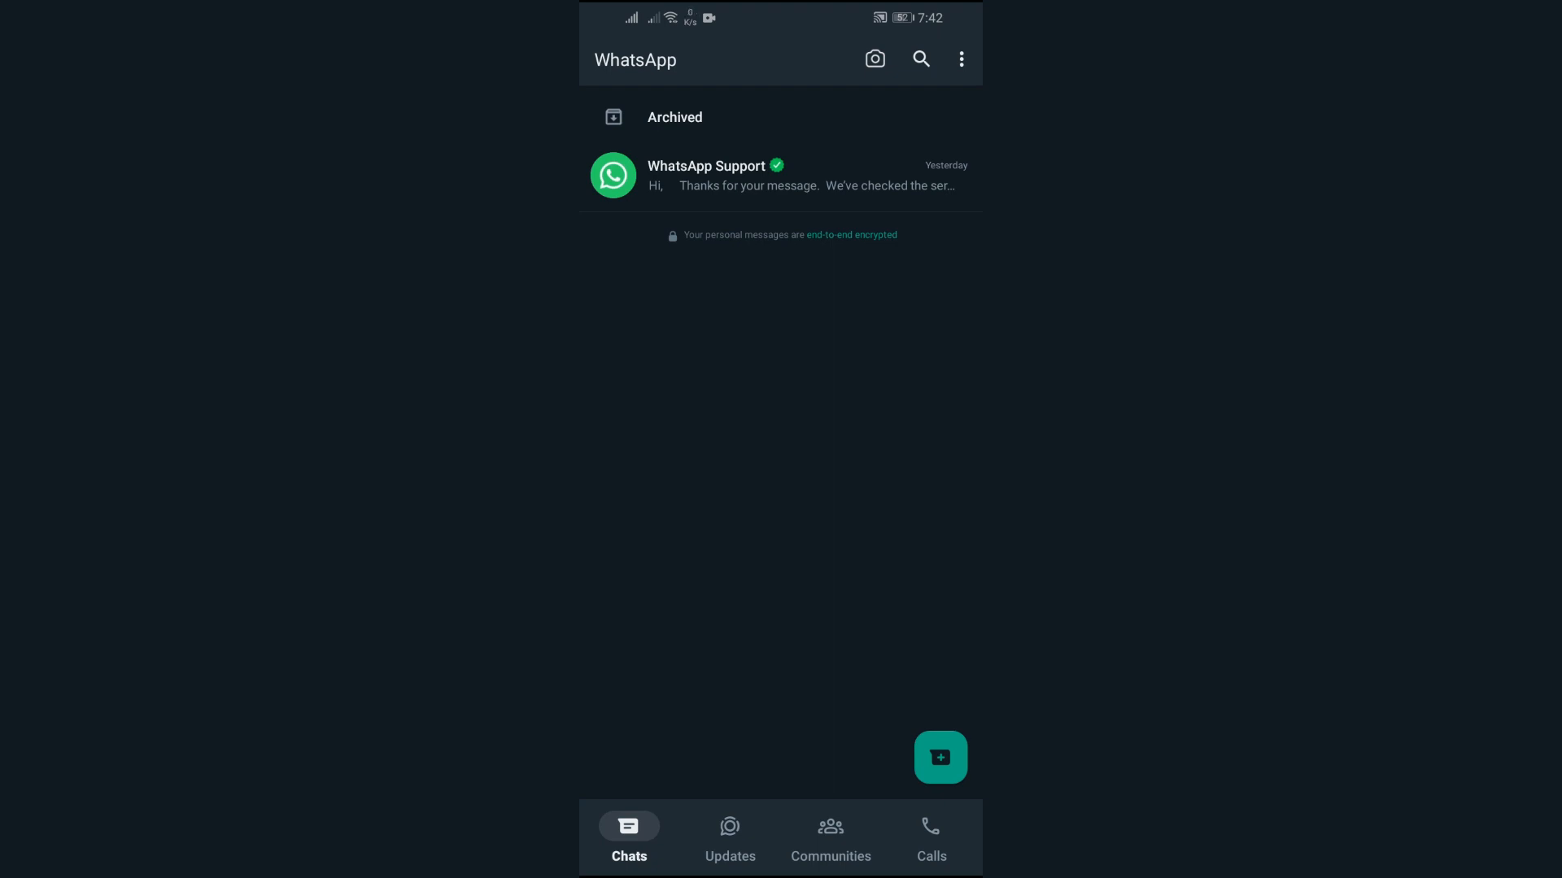
click(960, 59)
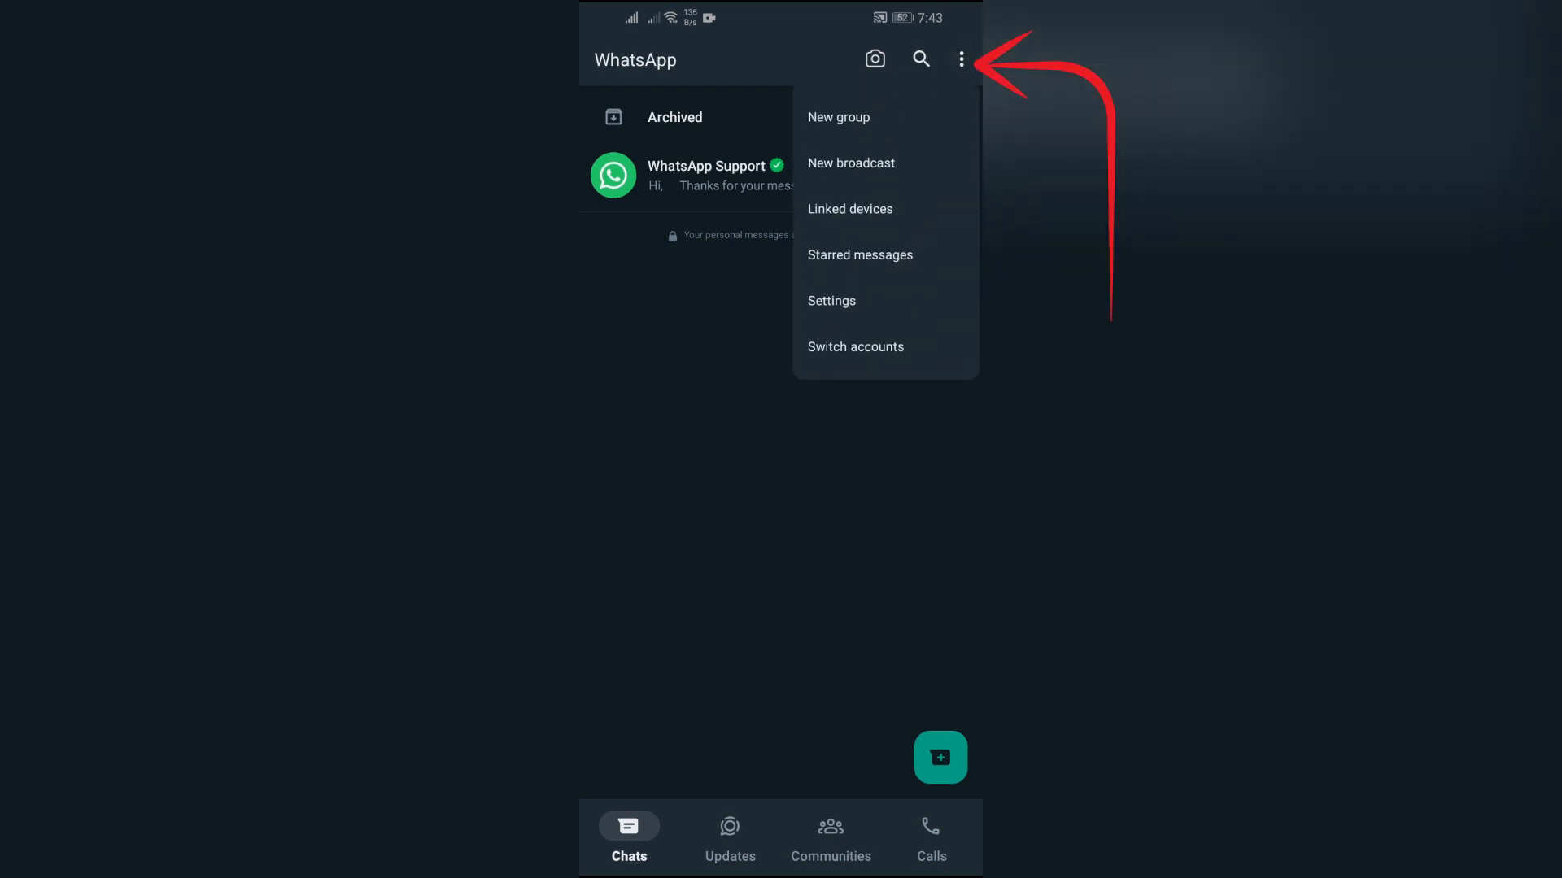